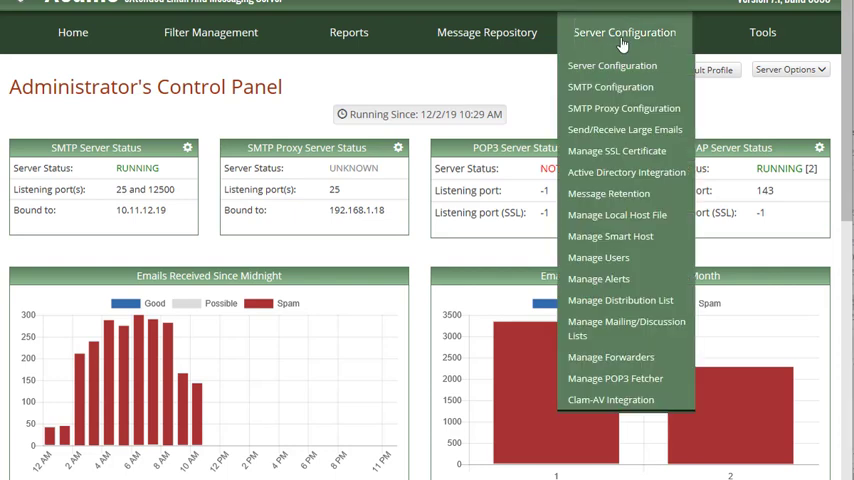
- Go to Server Configuration's Access Control page for managing administrators
click(612, 65)
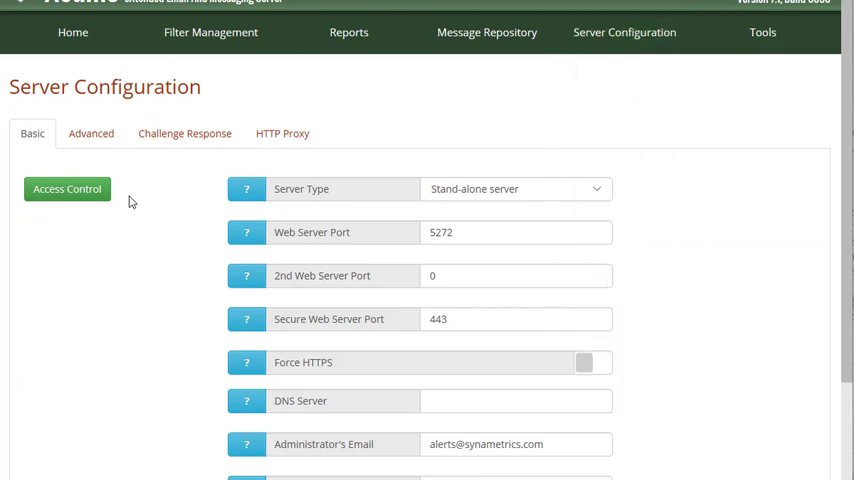
click(67, 189)
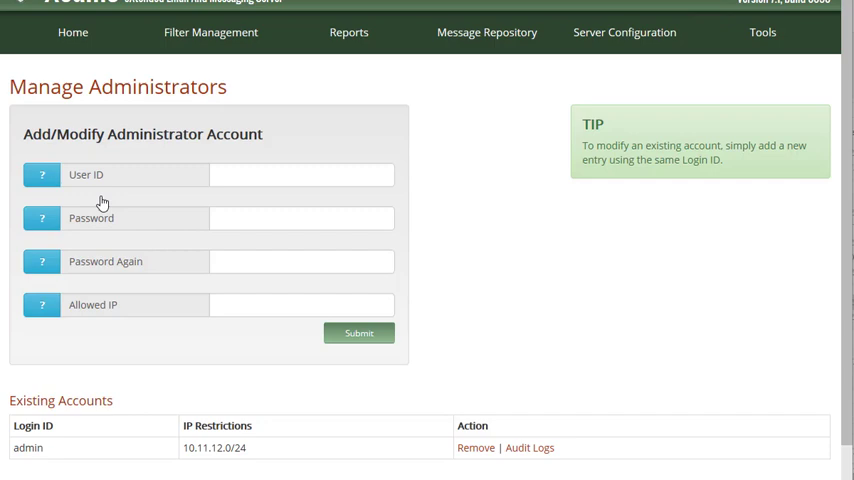
- Create administrator adm.john with a password and no allowed IP restriction
click(300, 174)
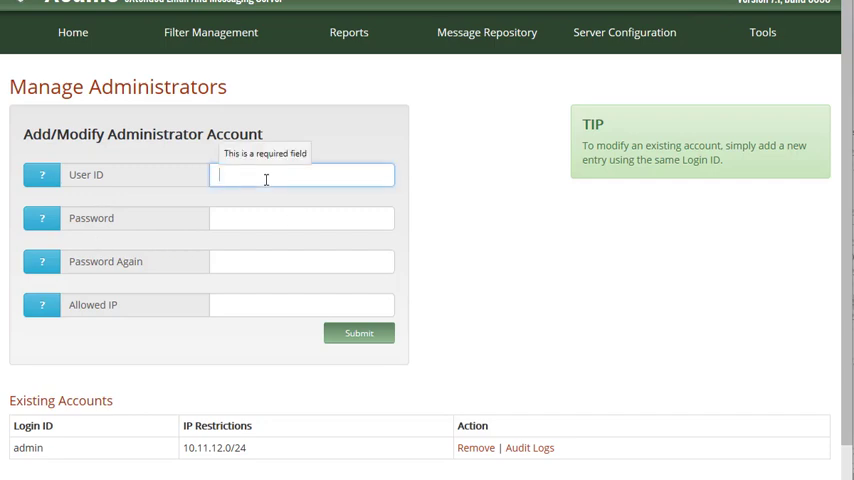
text(adm)
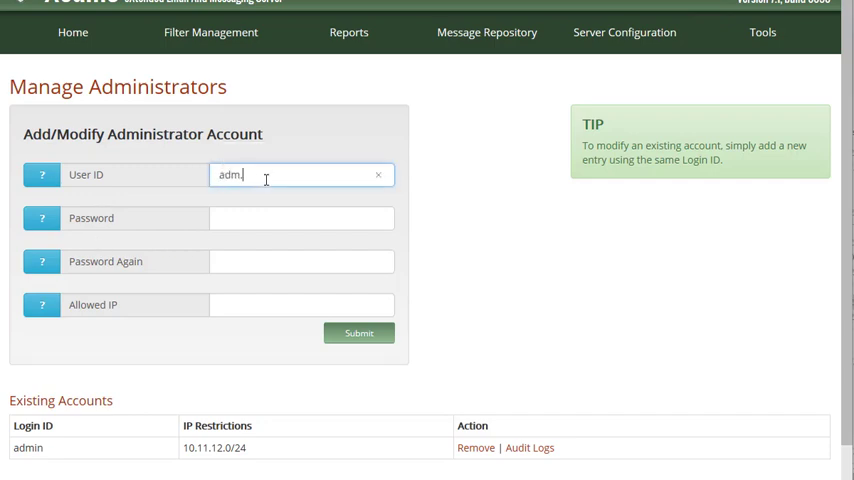
text(john)
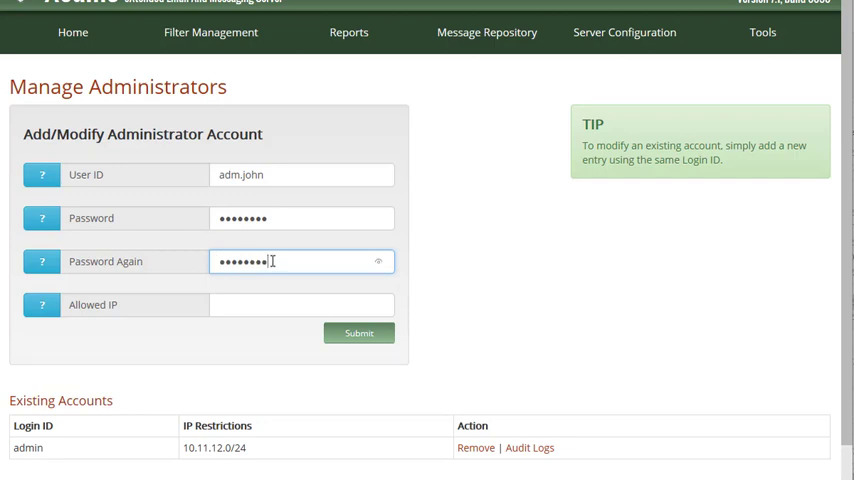
click(358, 333)
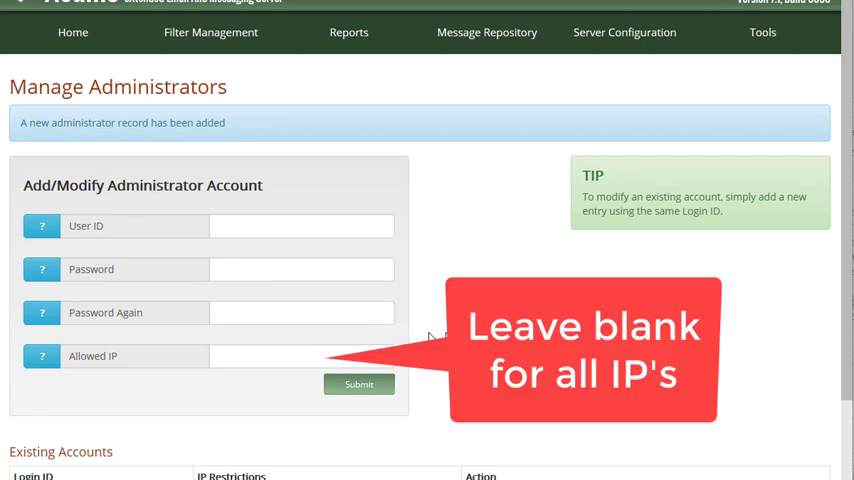
click(358, 384)
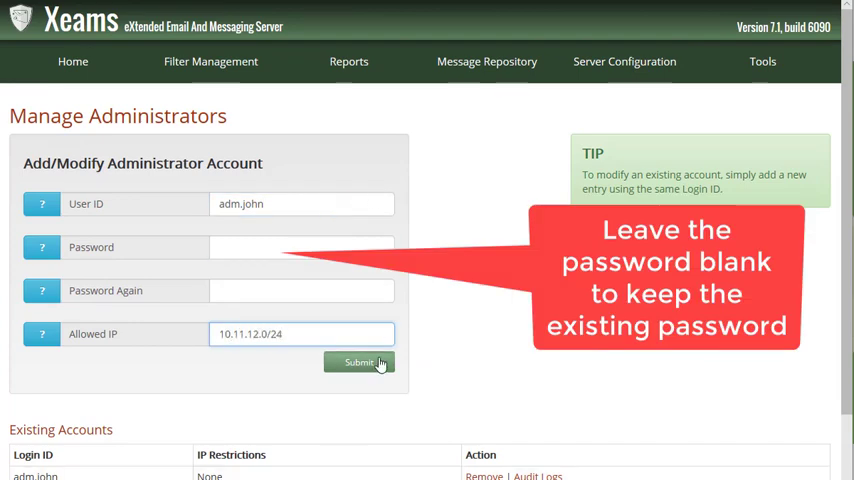
- Submit adm.john's Allowed IP as 10.11.12.0/24, keeping the existing password
click(359, 362)
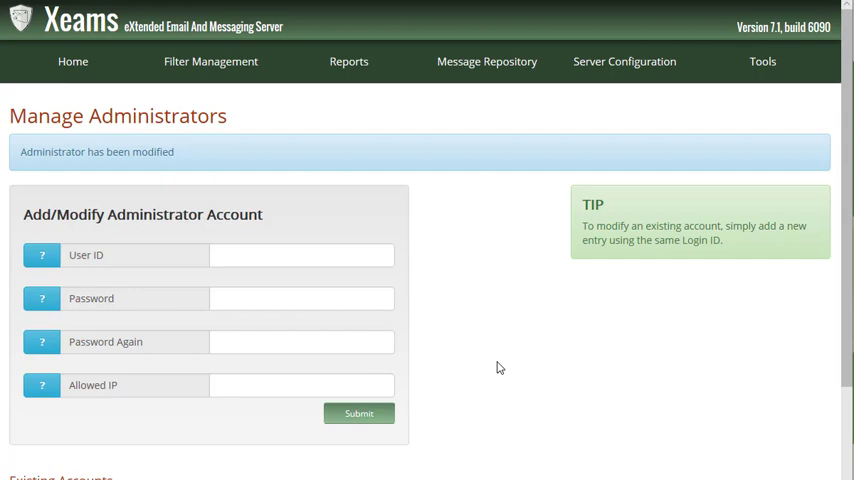
scroll(down, 3)
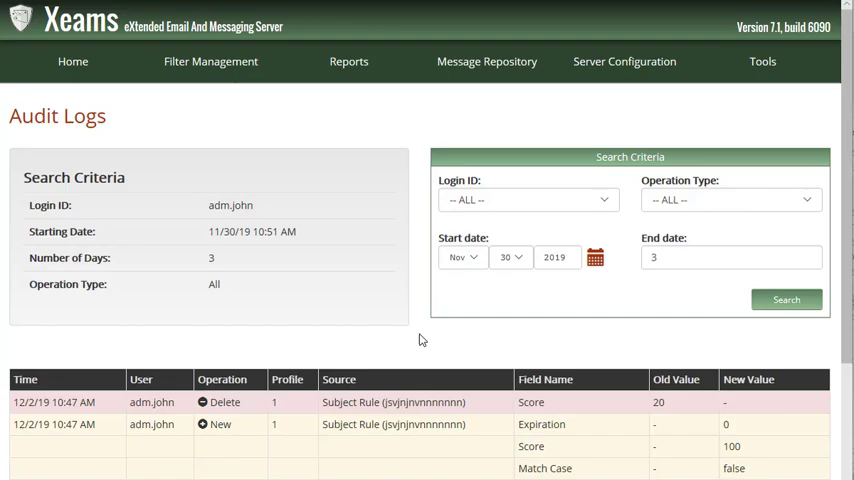
- Show the audit logs from adm.john's row in Existing Accounts
click(786, 299)
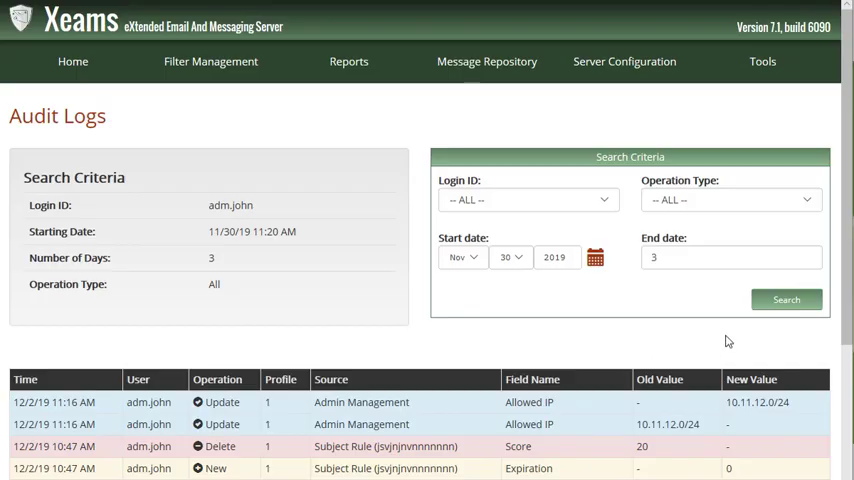